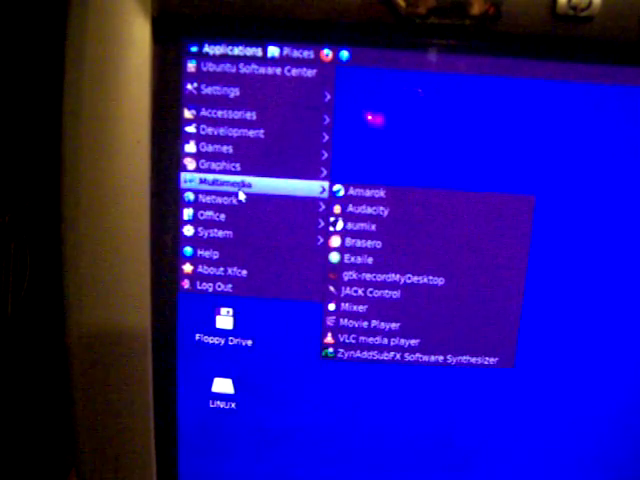
Launch ZynAddSubFX Software Synthesizer from the Multimedia menu.
left_click(408, 358)
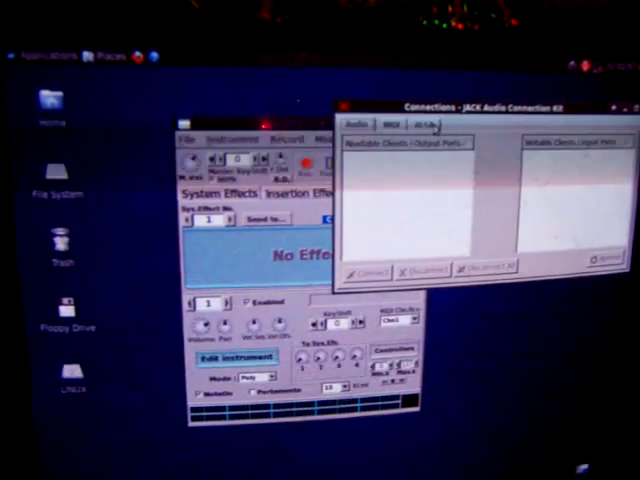
Show the ALSA tab listing readable and writable MIDI clients in JACK connections.
left_click(424, 124)
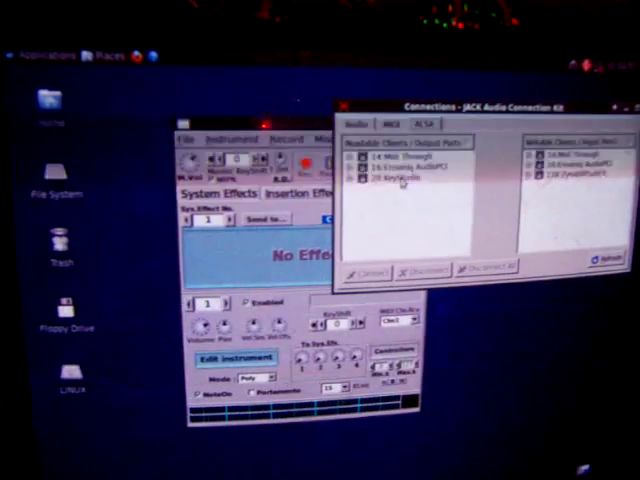